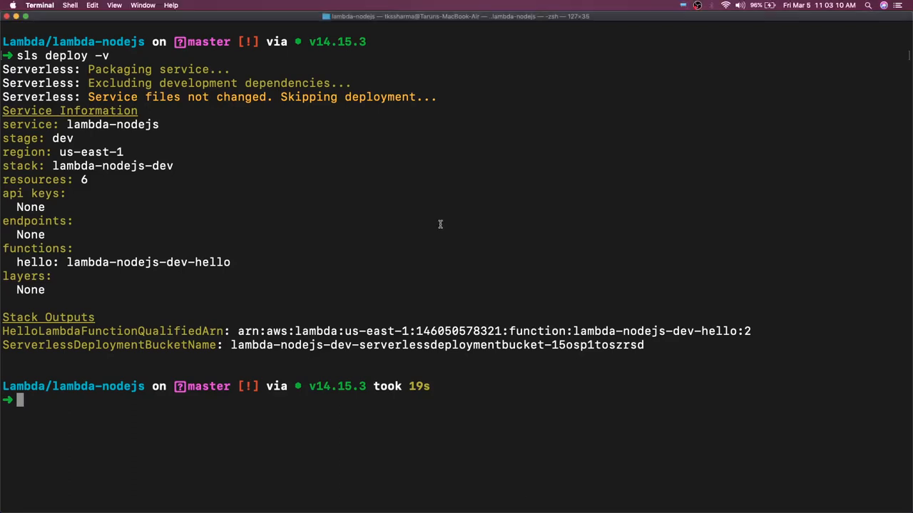
mouse_move(122, 61)
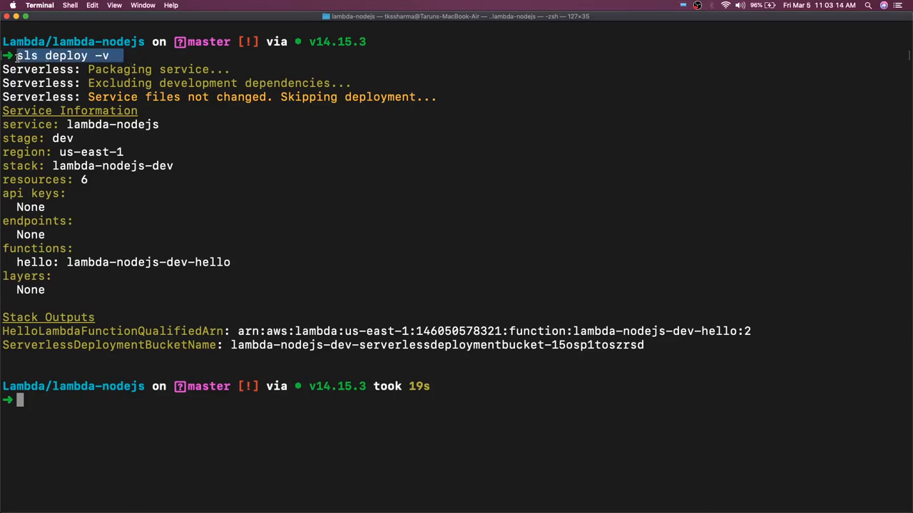
mouse_move(211, 176)
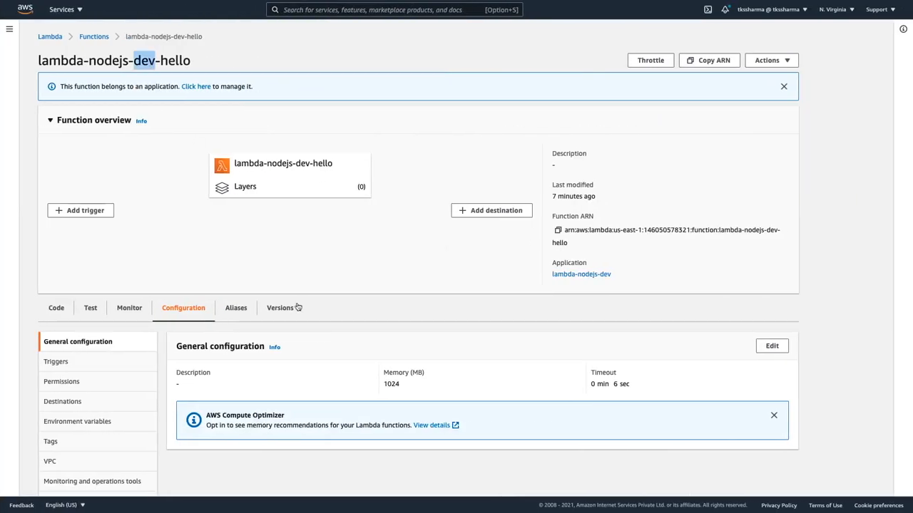
Open the deployed handler.js in the Code tab's source editor, then return to Terminal
scroll(down, 3)
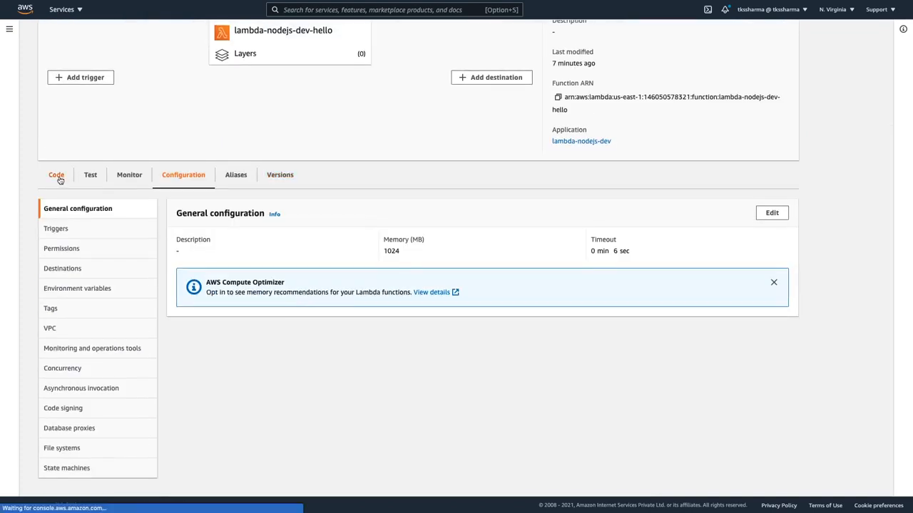
click(56, 175)
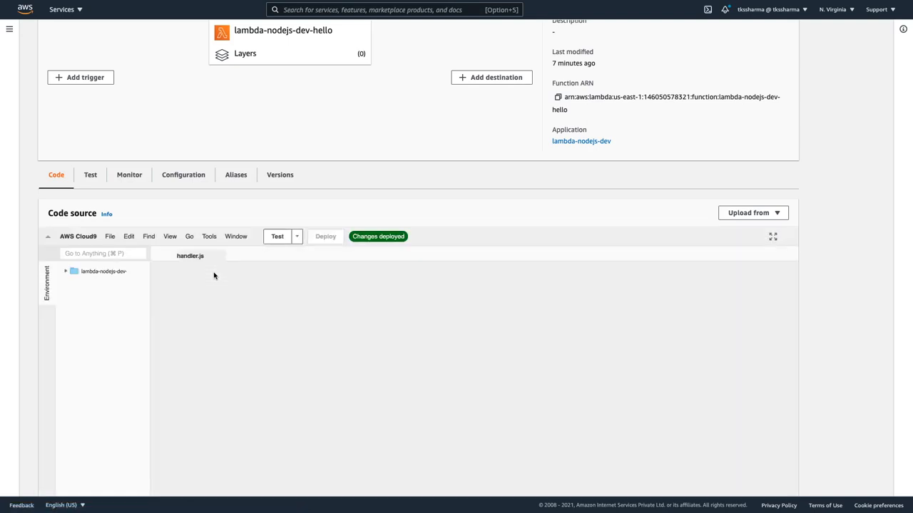
click(98, 281)
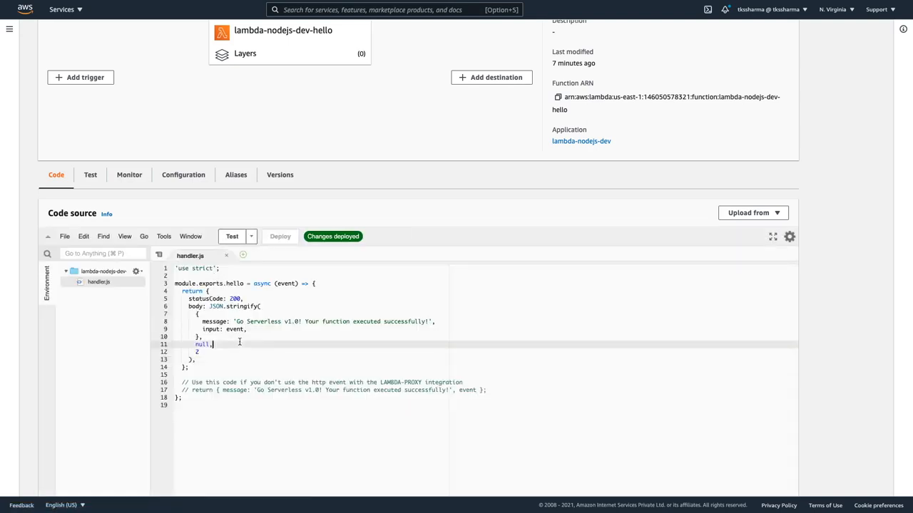
double_click(236, 283)
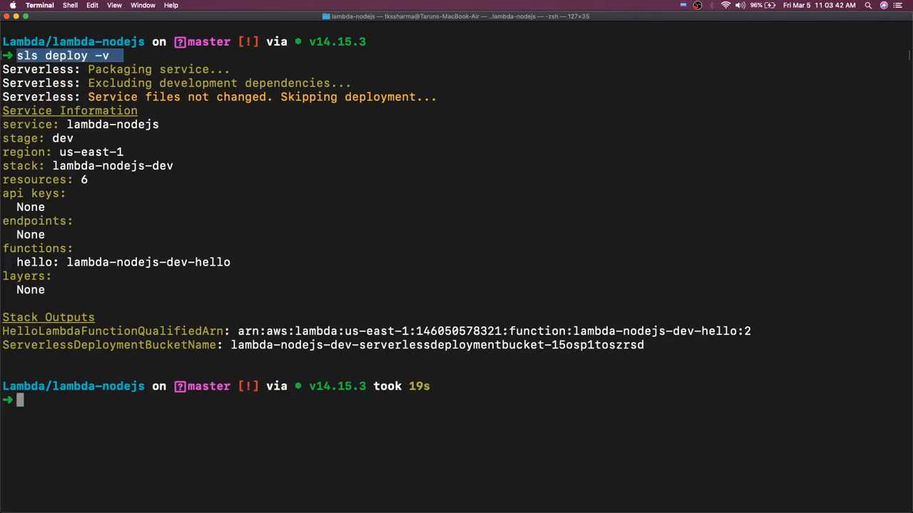
mouse_move(208, 202)
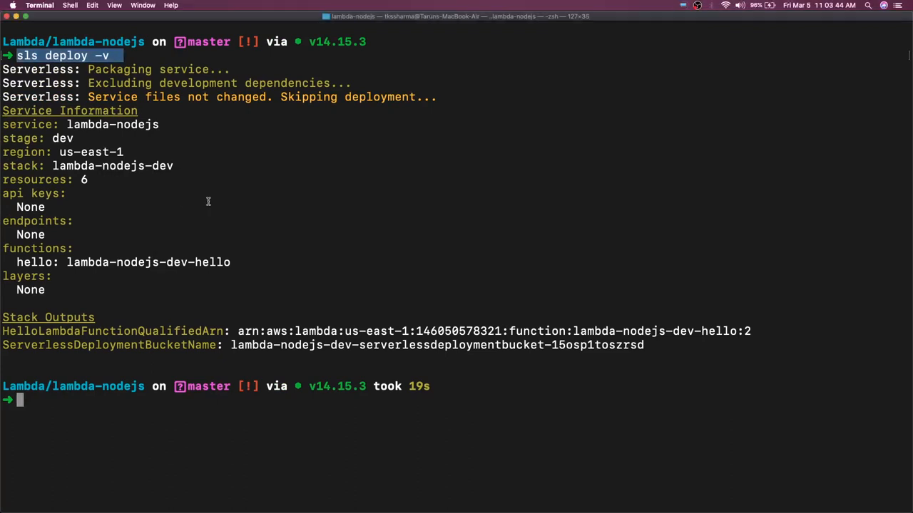
Run `sls invoke -f hello -l` to invoke hello with its logs
text(sls)
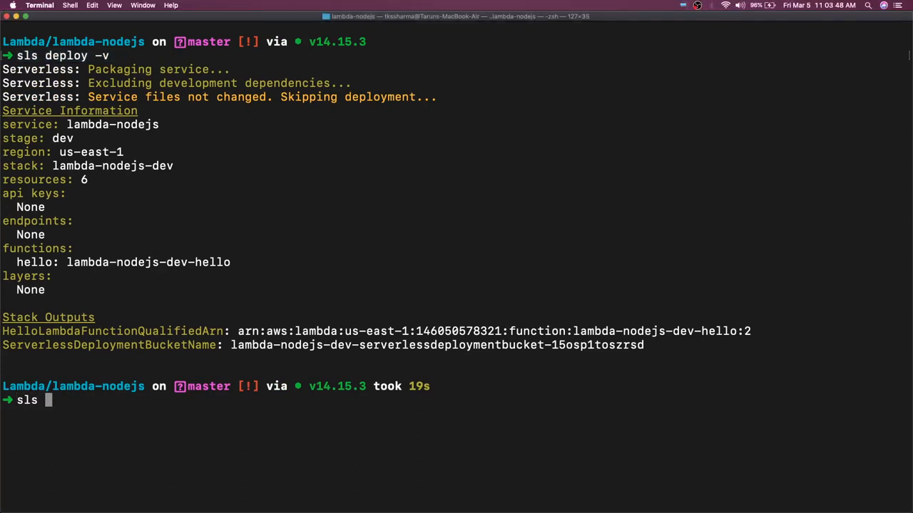
text(invoke)
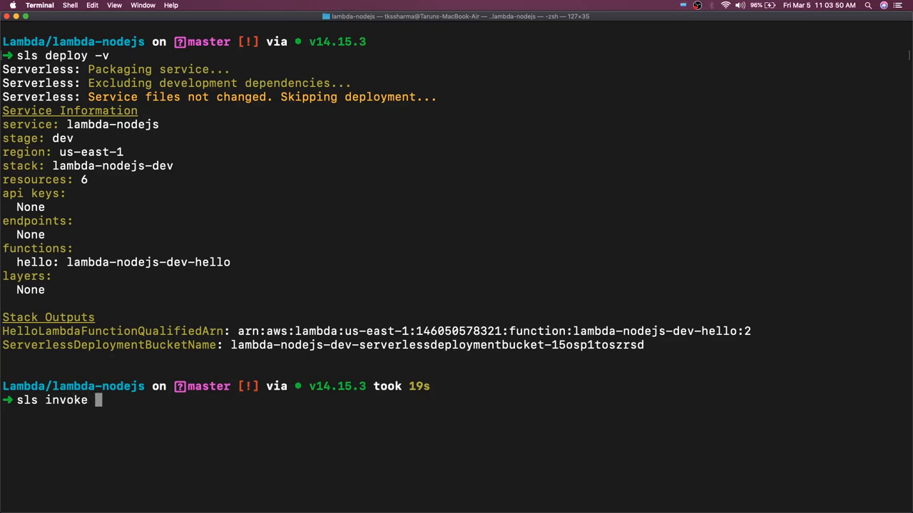
text(-f hello)
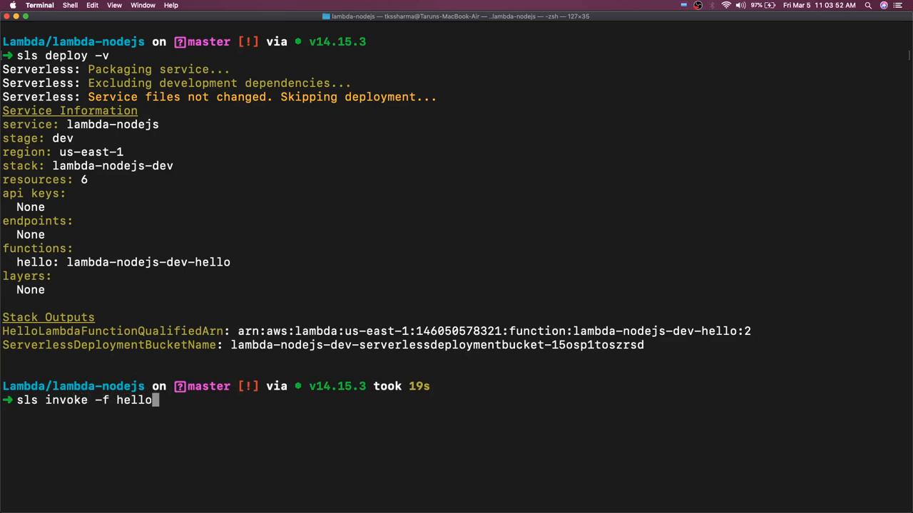
text(-l)
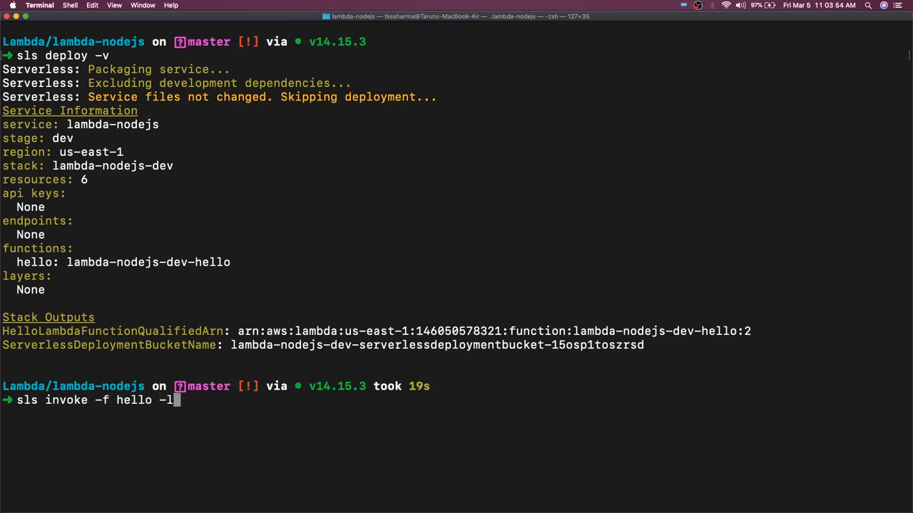
key(Return)
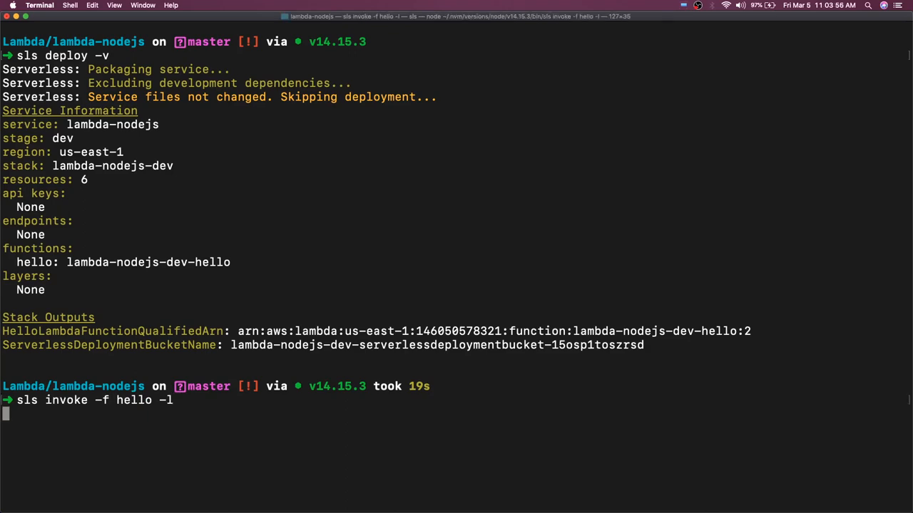
mouse_move(308, 171)
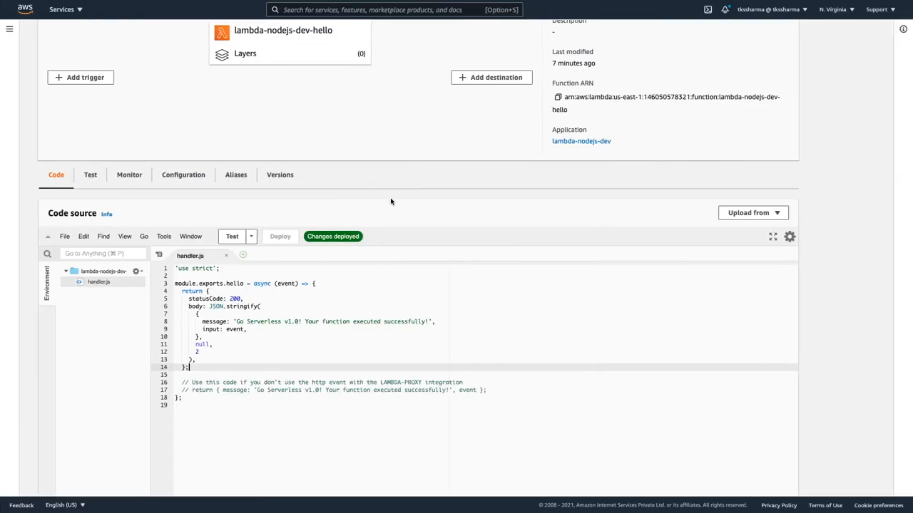
View General configuration showing 1024 MB memory and a 6-second timeout
click(183, 308)
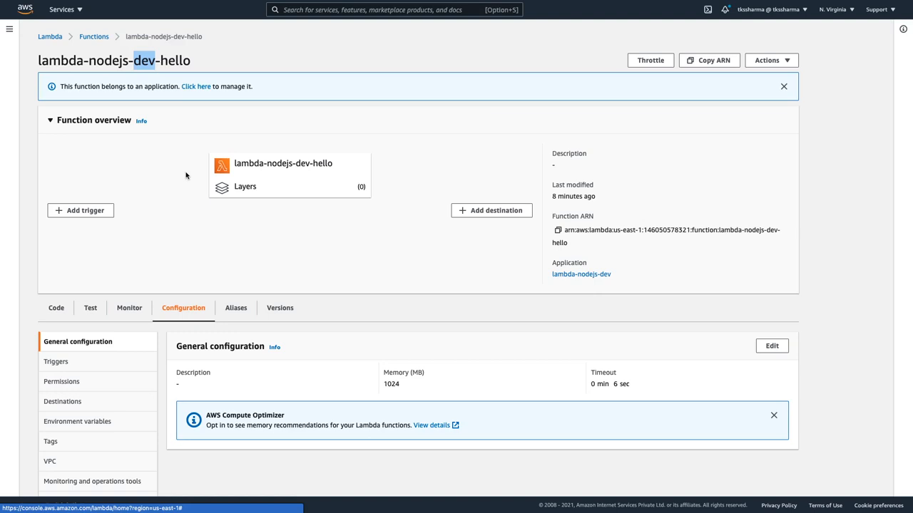
mouse_move(202, 199)
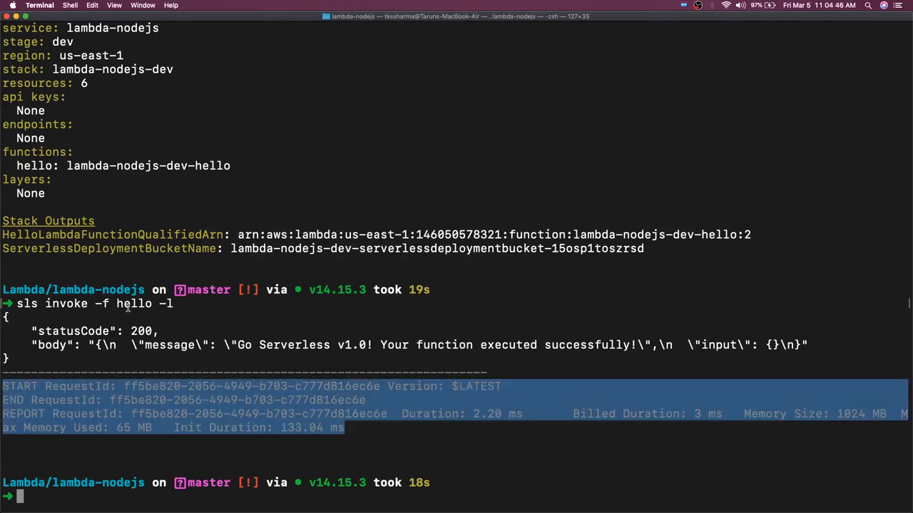
Clear the terminal and run `sls deploy function -f hello`
click(367, 435)
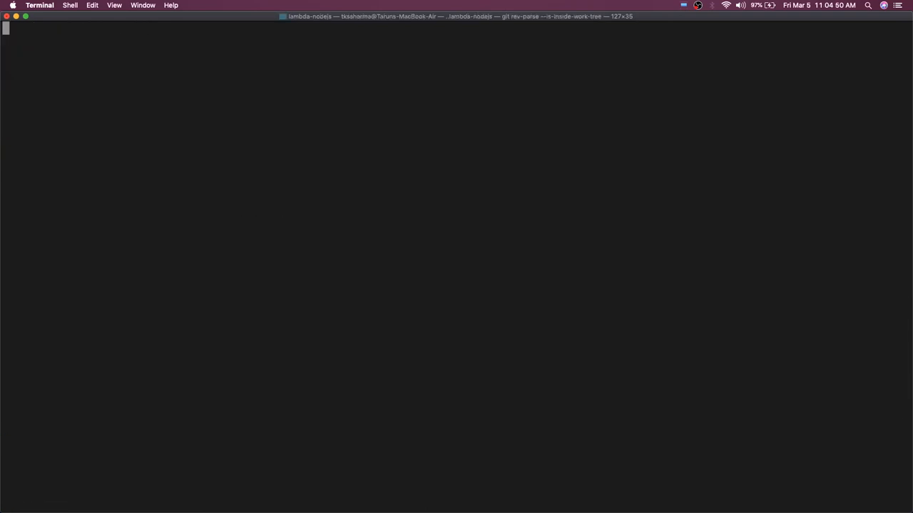
text(sls)
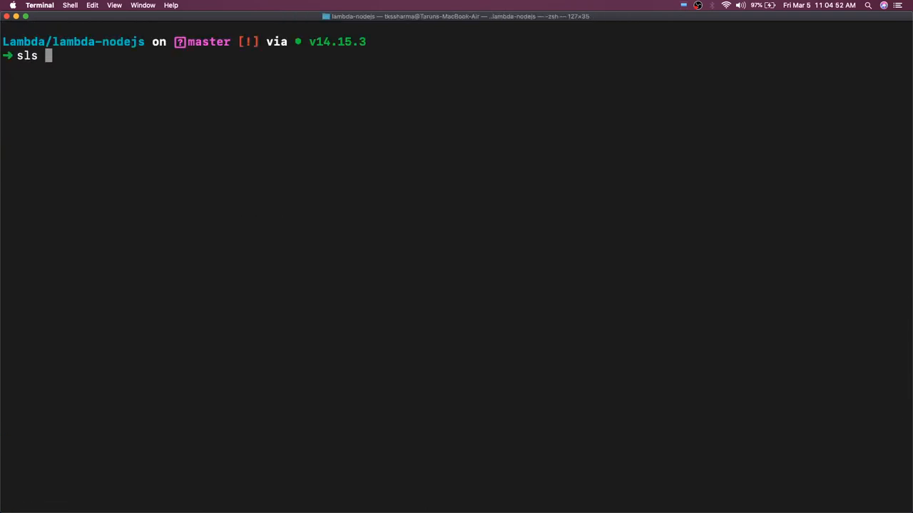
text(deploy)
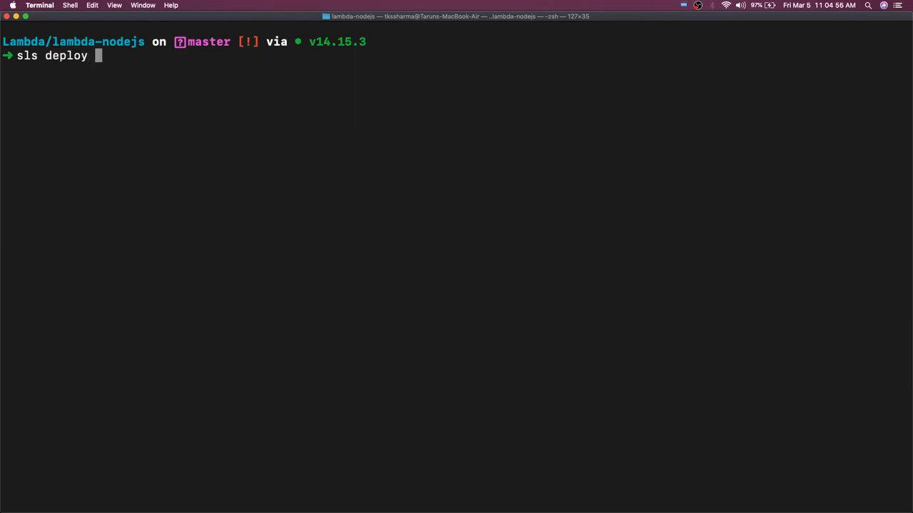
text(function -)
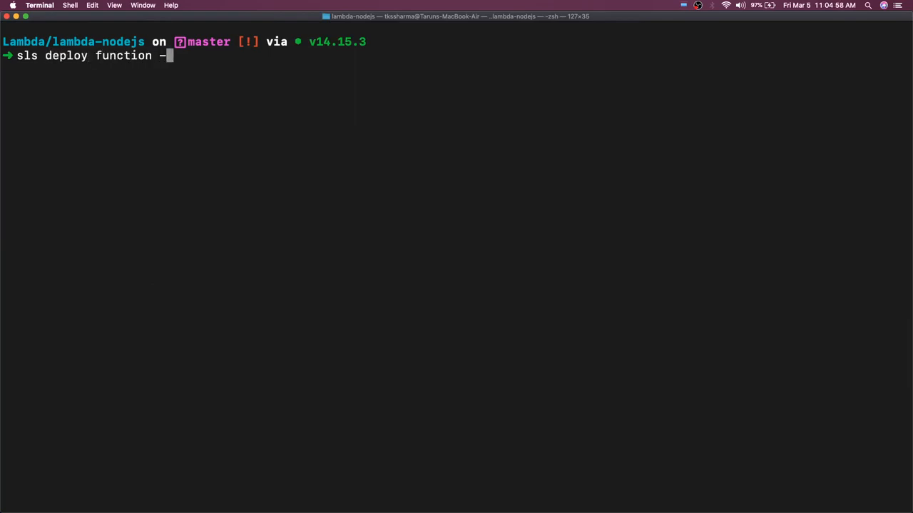
text(f hello)
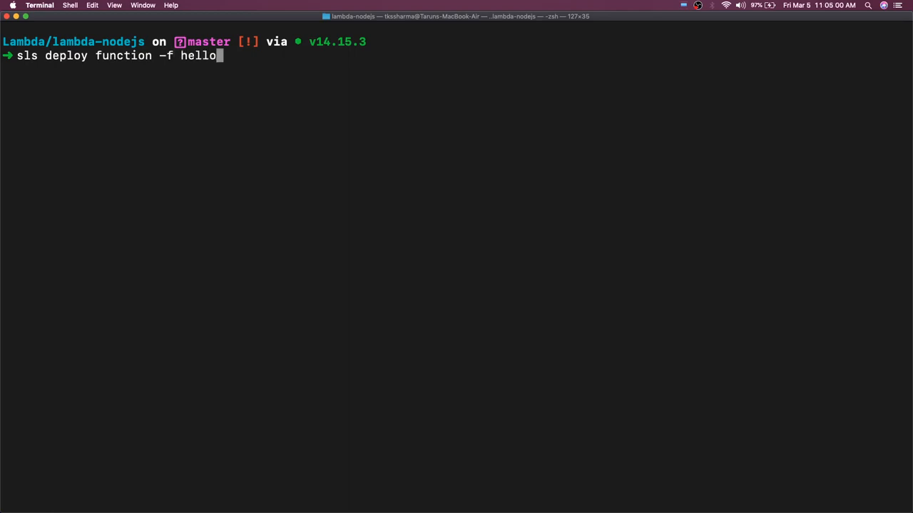
key(Return)
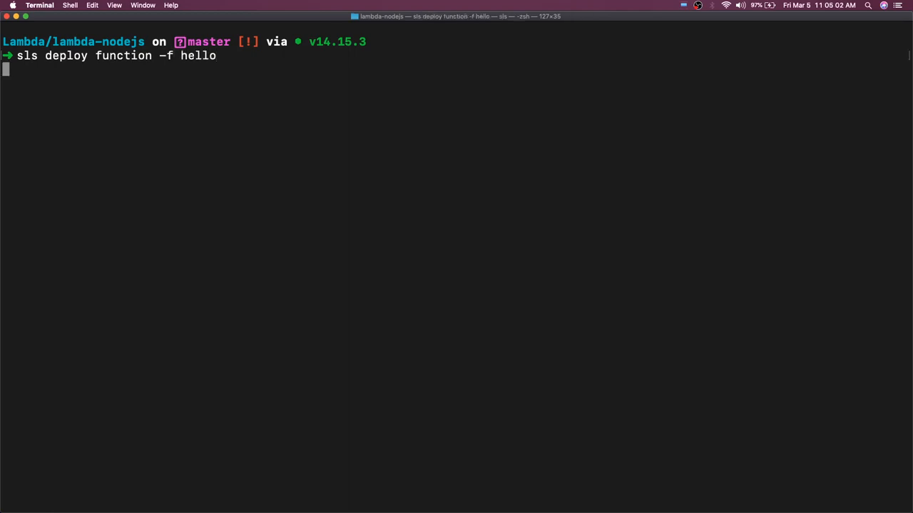
key(Return)
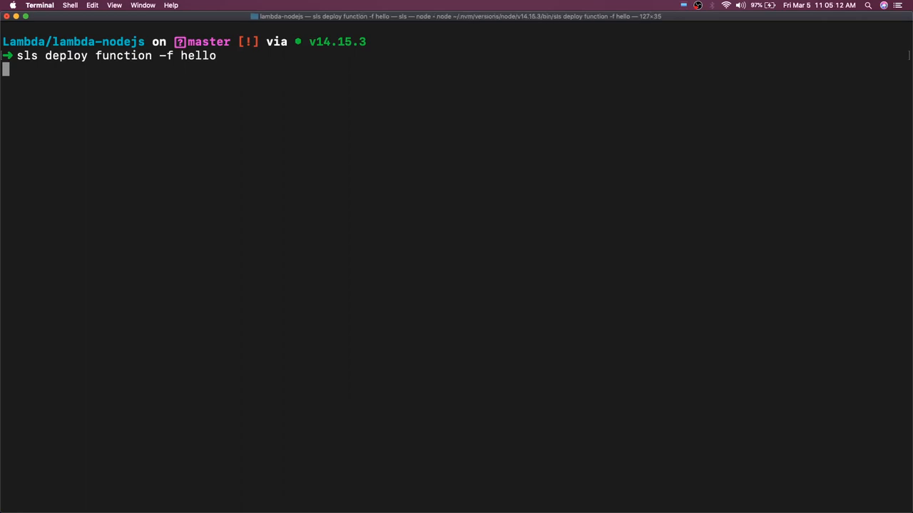
Run `sls logs -f hello` to tail the hello function's logs
text(sls lo)
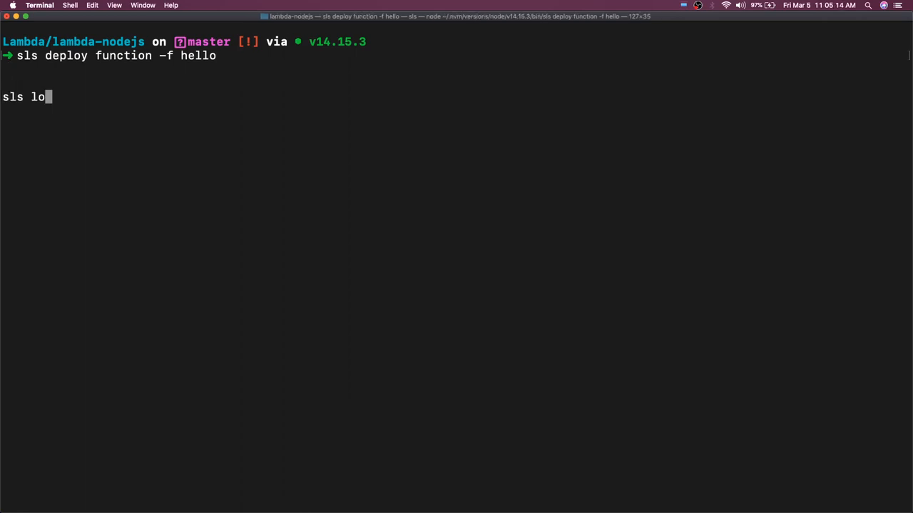
text(gs -f he)
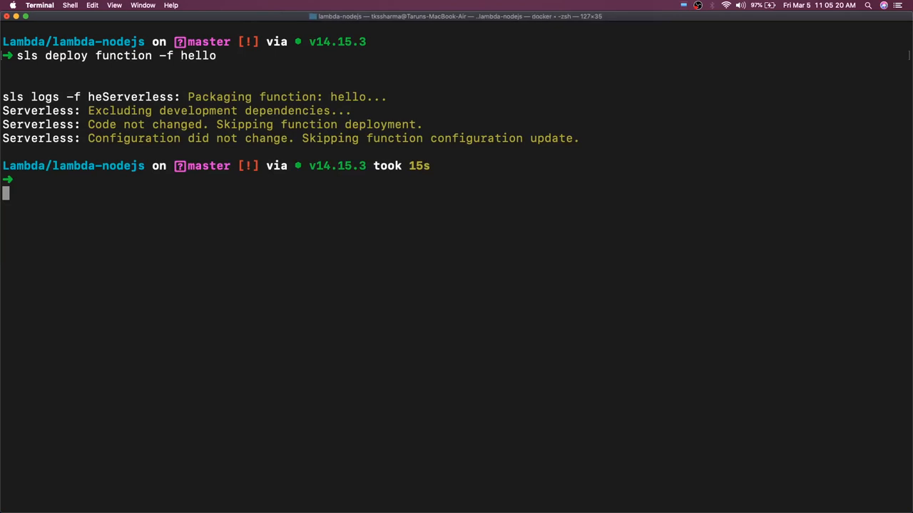
key(Return)
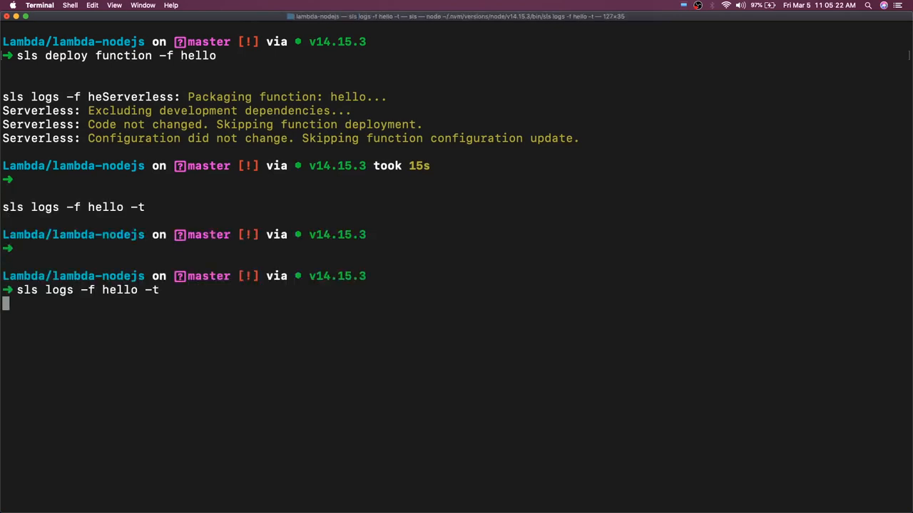
mouse_move(469, 435)
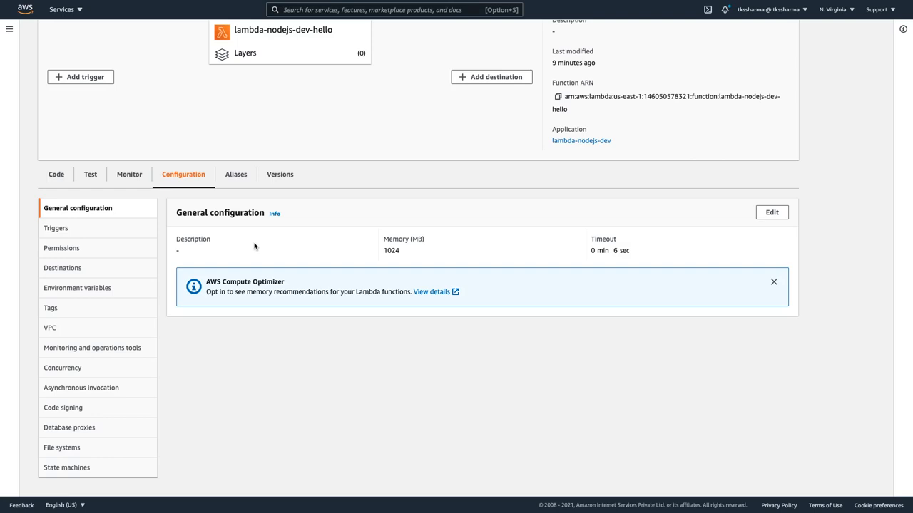
View the Triggers panel for lambda-nodejs-dev-hello, showing no triggers
click(55, 227)
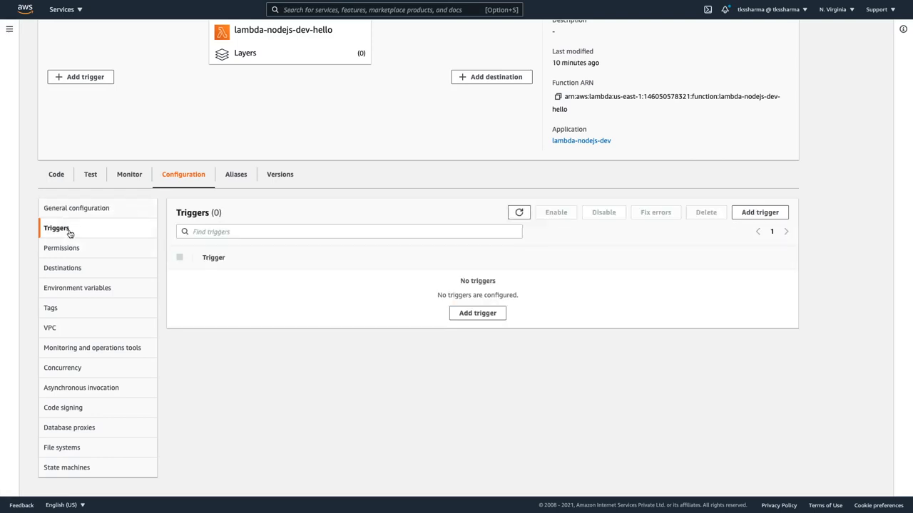
mouse_move(88, 233)
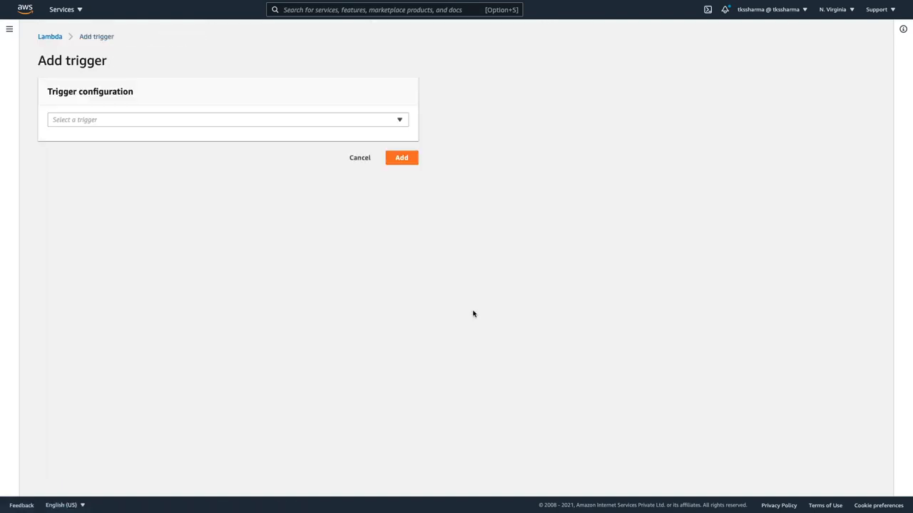
mouse_move(286, 121)
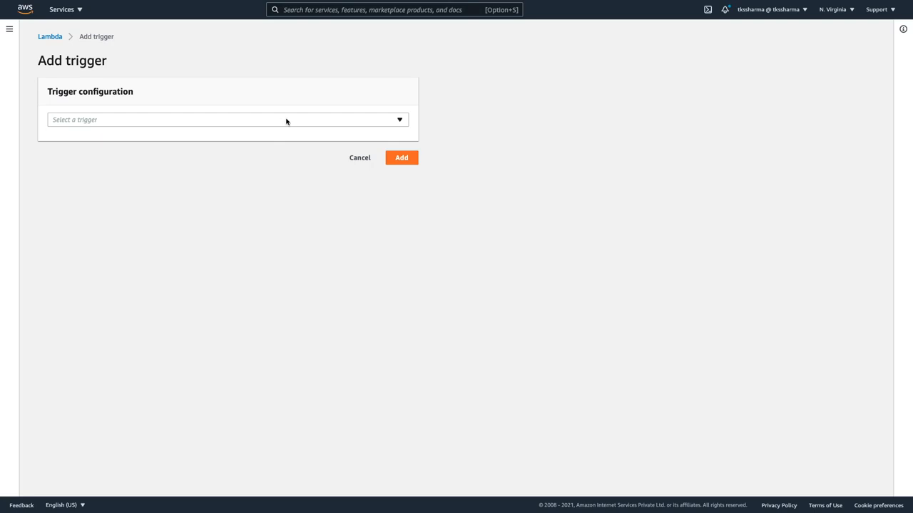
Browse the Add trigger source list, including API Gateway and AWS IoT
click(228, 119)
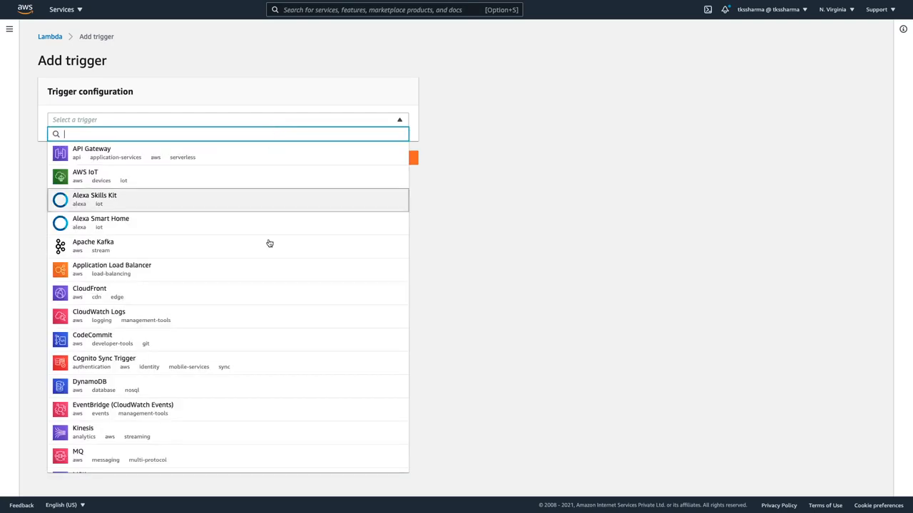
mouse_move(276, 325)
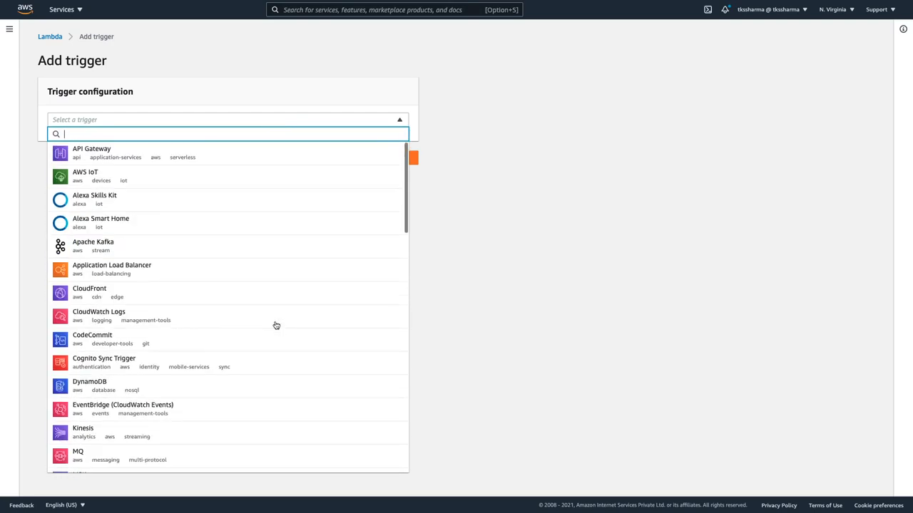
mouse_move(276, 316)
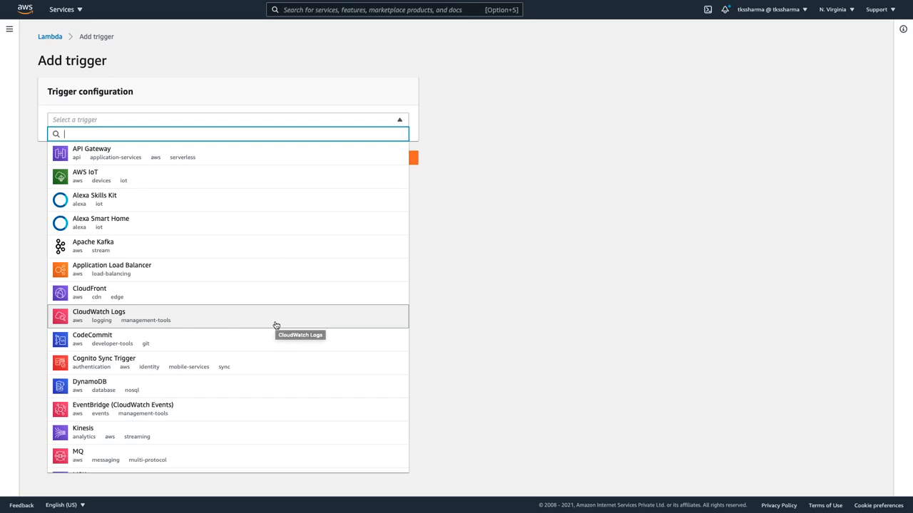
mouse_move(234, 246)
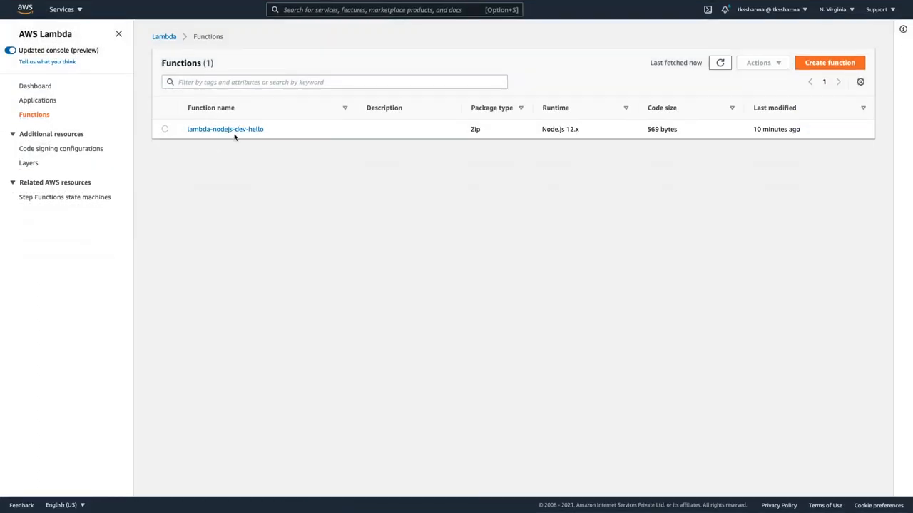
mouse_move(225, 129)
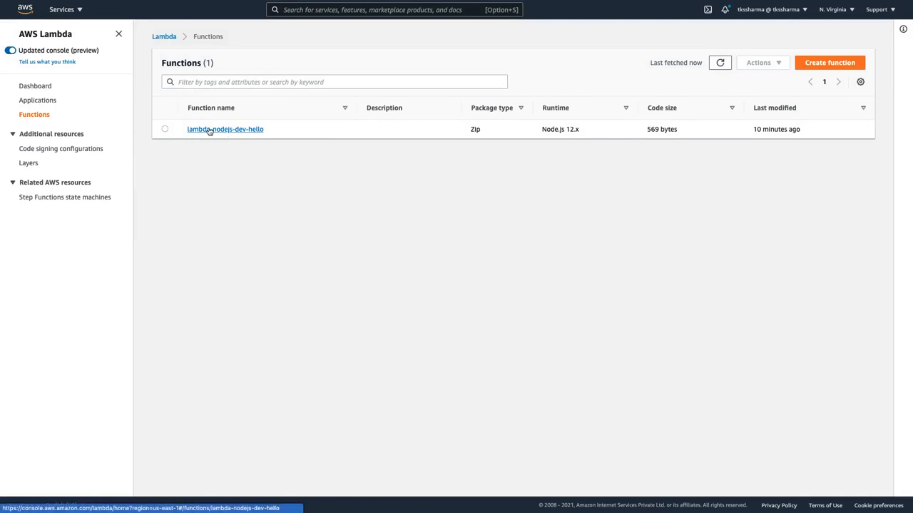
Open lambda-nodejs-dev-hello's Configuration and review its execution role permissions
click(224, 129)
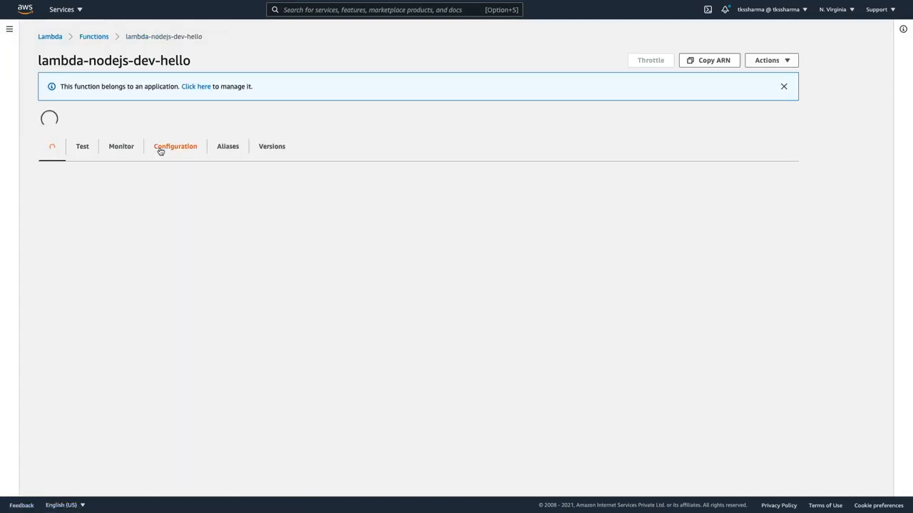
click(175, 146)
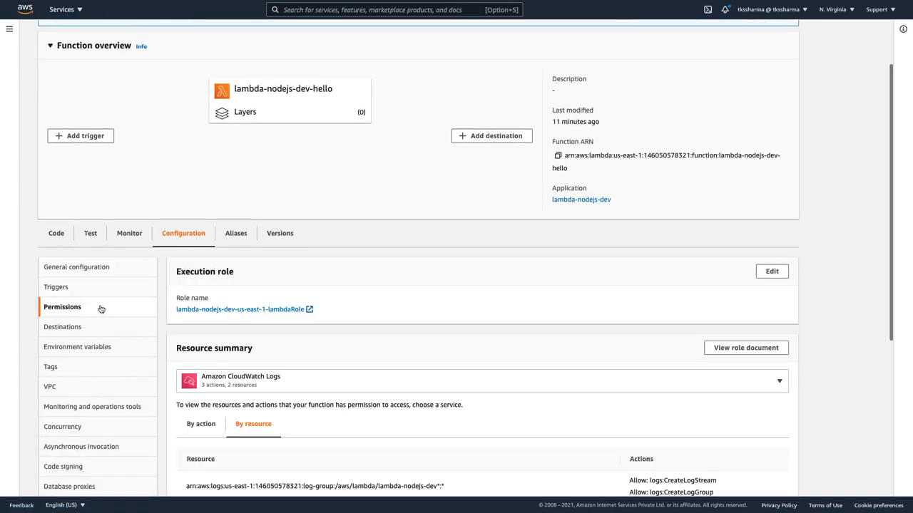
scroll(down, 3)
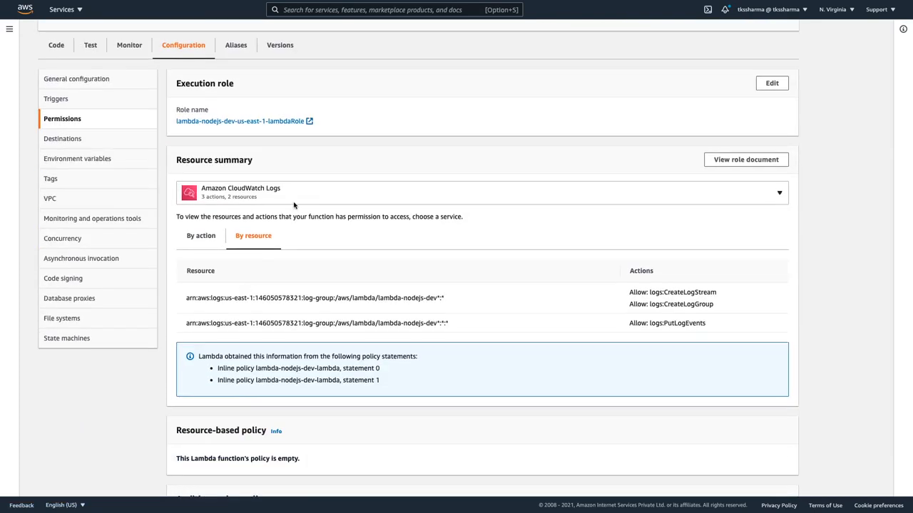
mouse_move(713, 328)
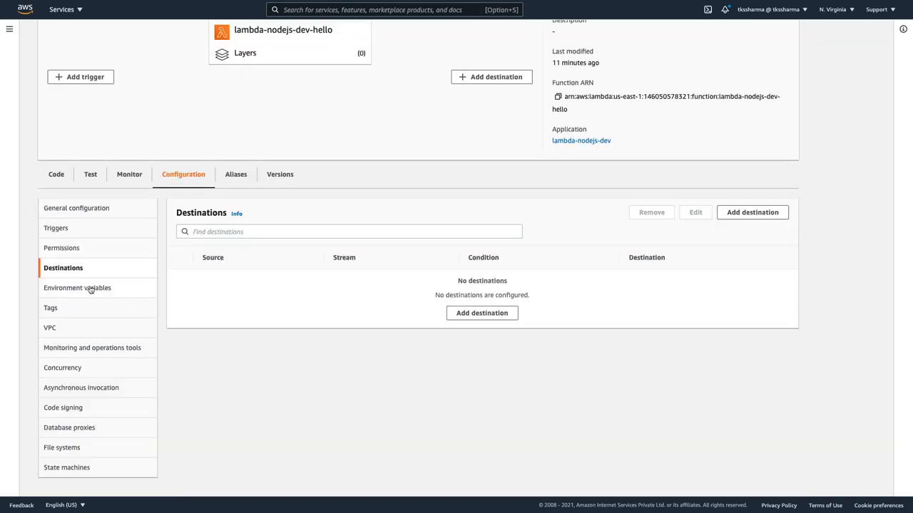
Check the Environment variables, VPC, and Monitoring and operations tools panels
click(79, 288)
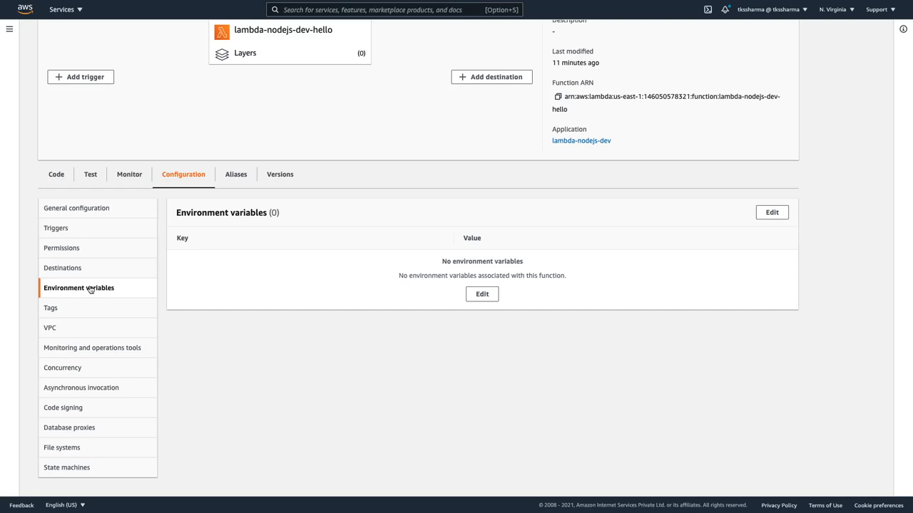
click(49, 327)
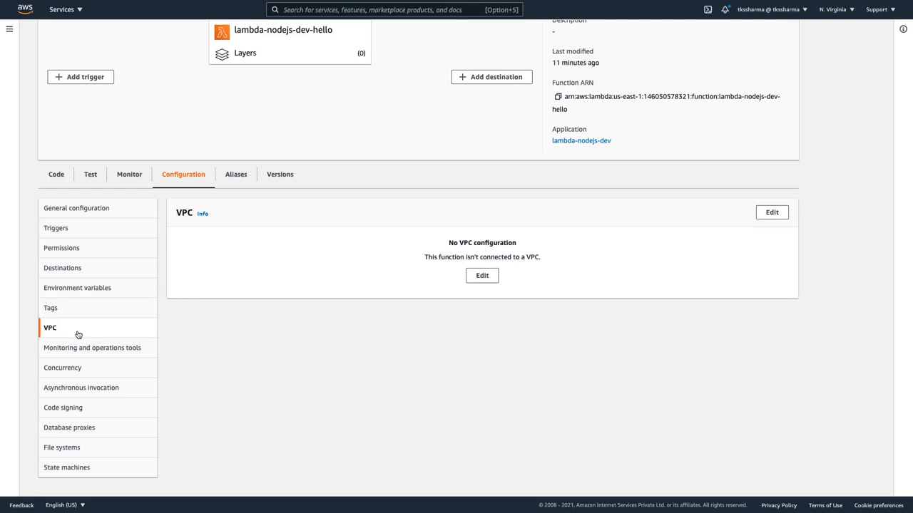
mouse_move(117, 353)
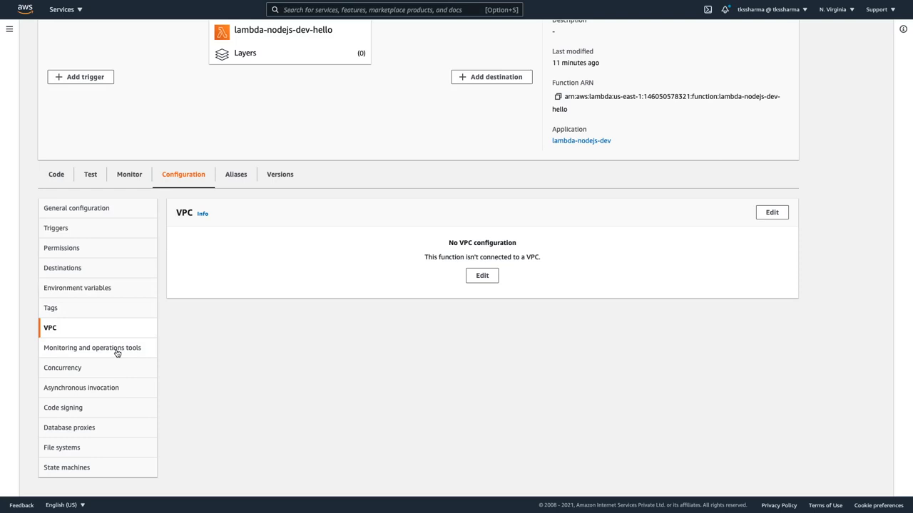
click(92, 347)
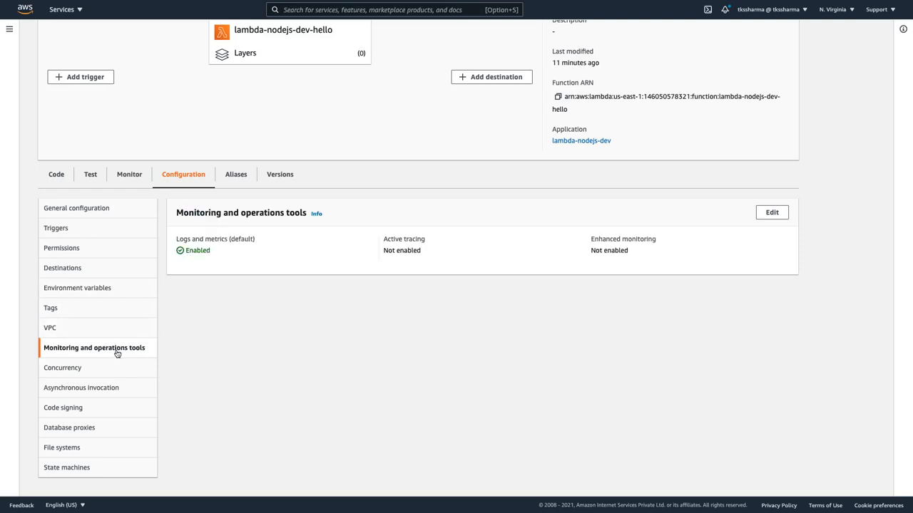
Check Concurrency, then Asynchronous invocation: 6-hour event age, 2 retries, no DLQ
click(62, 367)
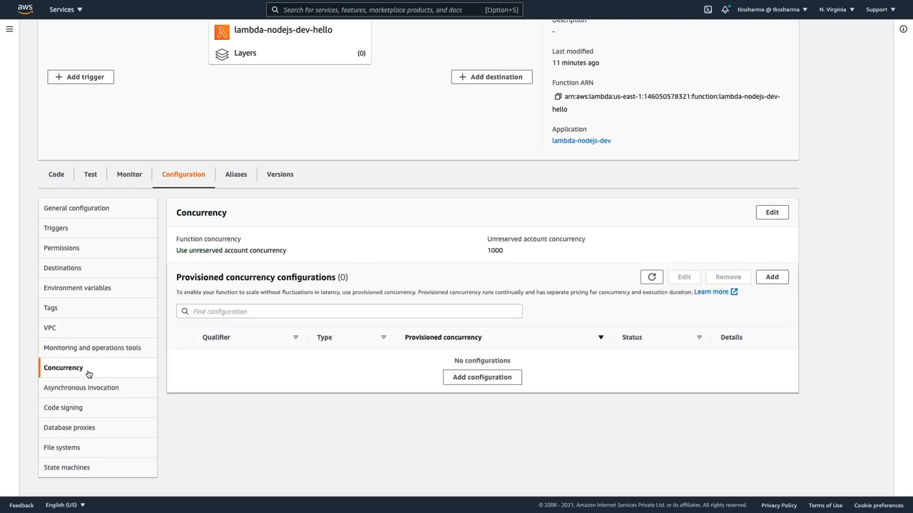
mouse_move(415, 292)
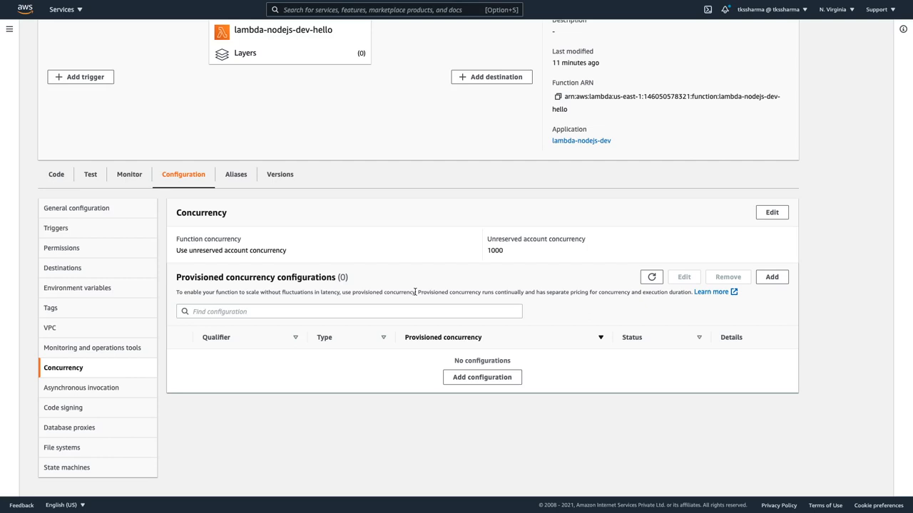
click(82, 387)
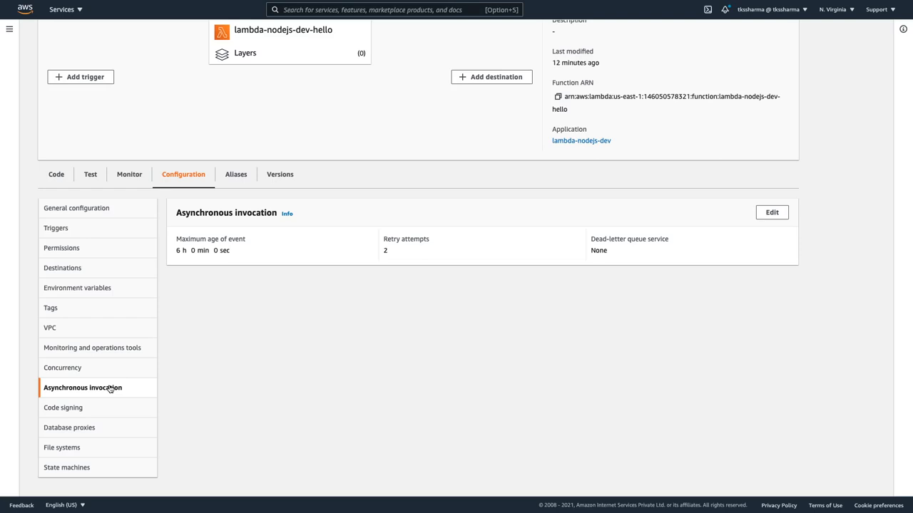
mouse_move(93, 417)
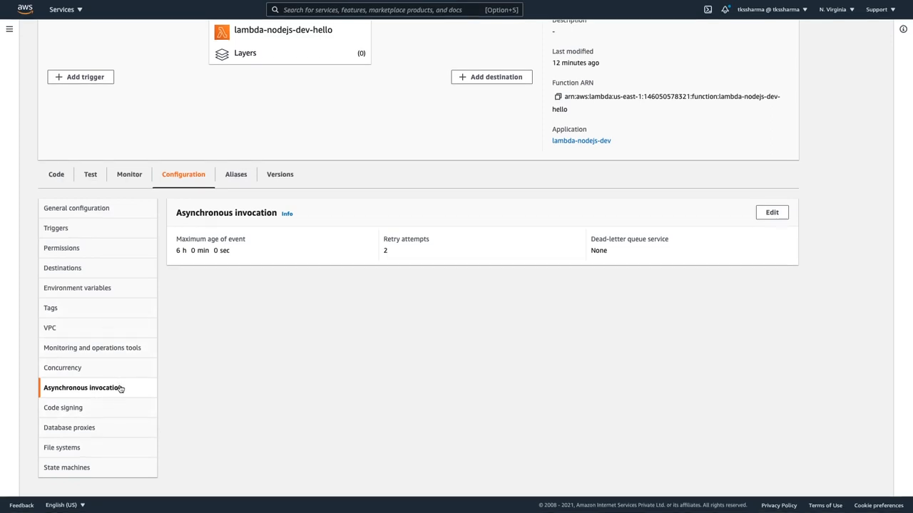
mouse_move(307, 347)
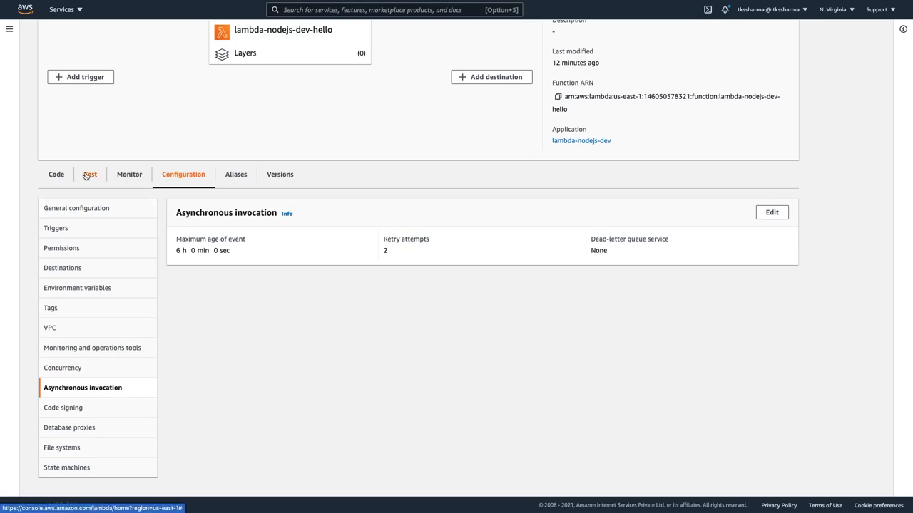
Invoke the hello-world test event on lambda-nodejs-dev-hello, get status 200, and view its code
click(89, 174)
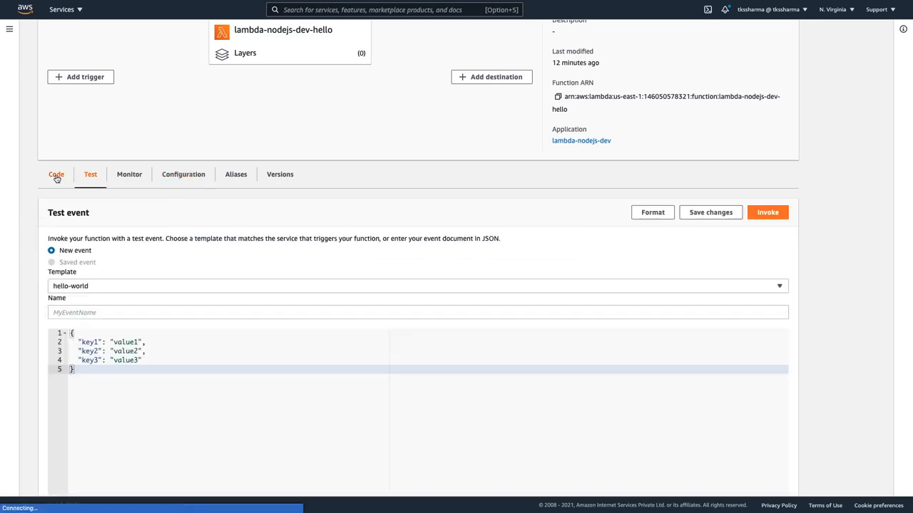
scroll(up, 3)
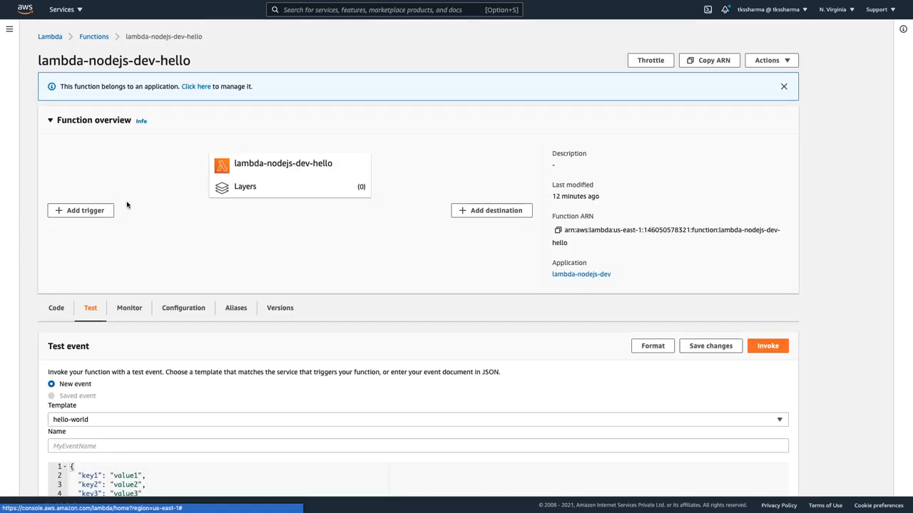
click(768, 346)
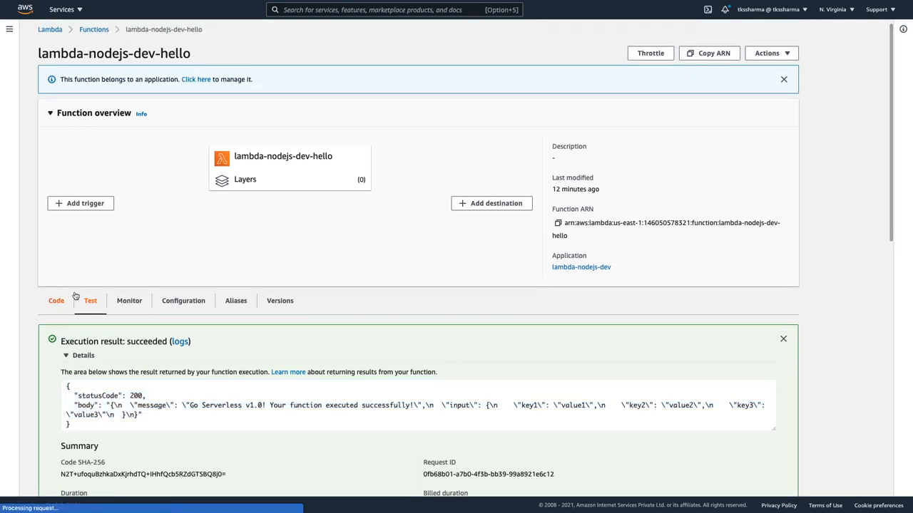
click(56, 300)
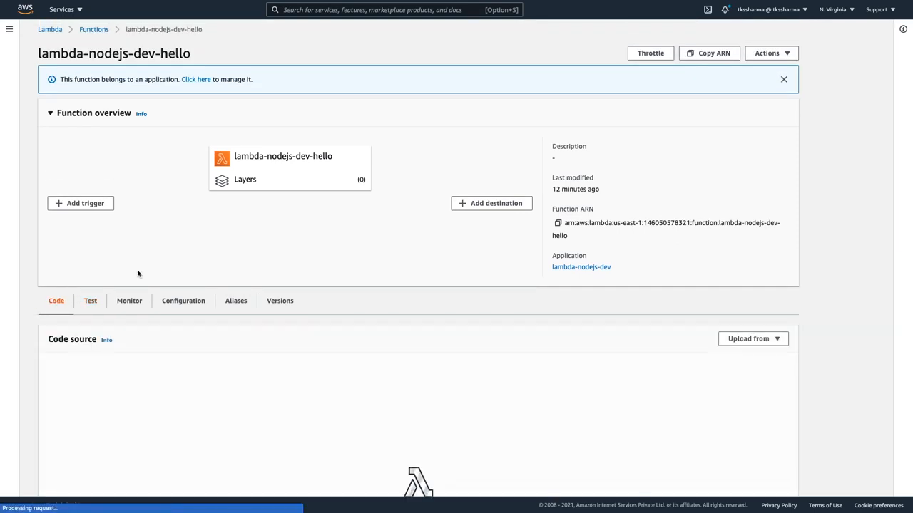